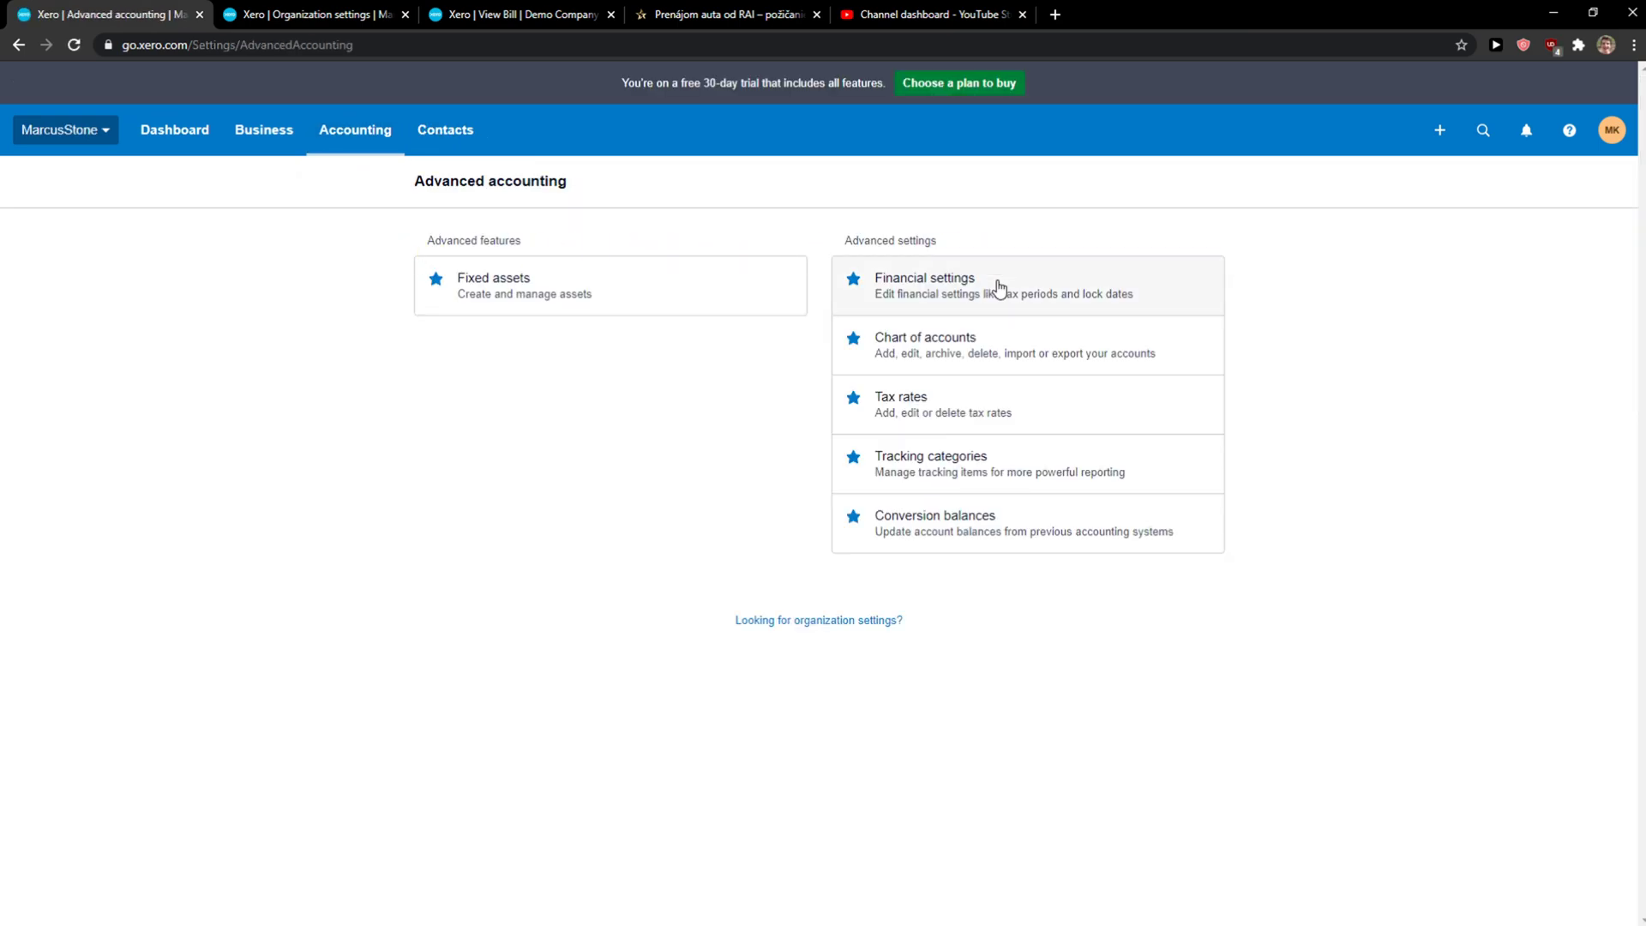
# Step: Open Conversion balances from the Advanced settings list
pyautogui.click(932, 523)
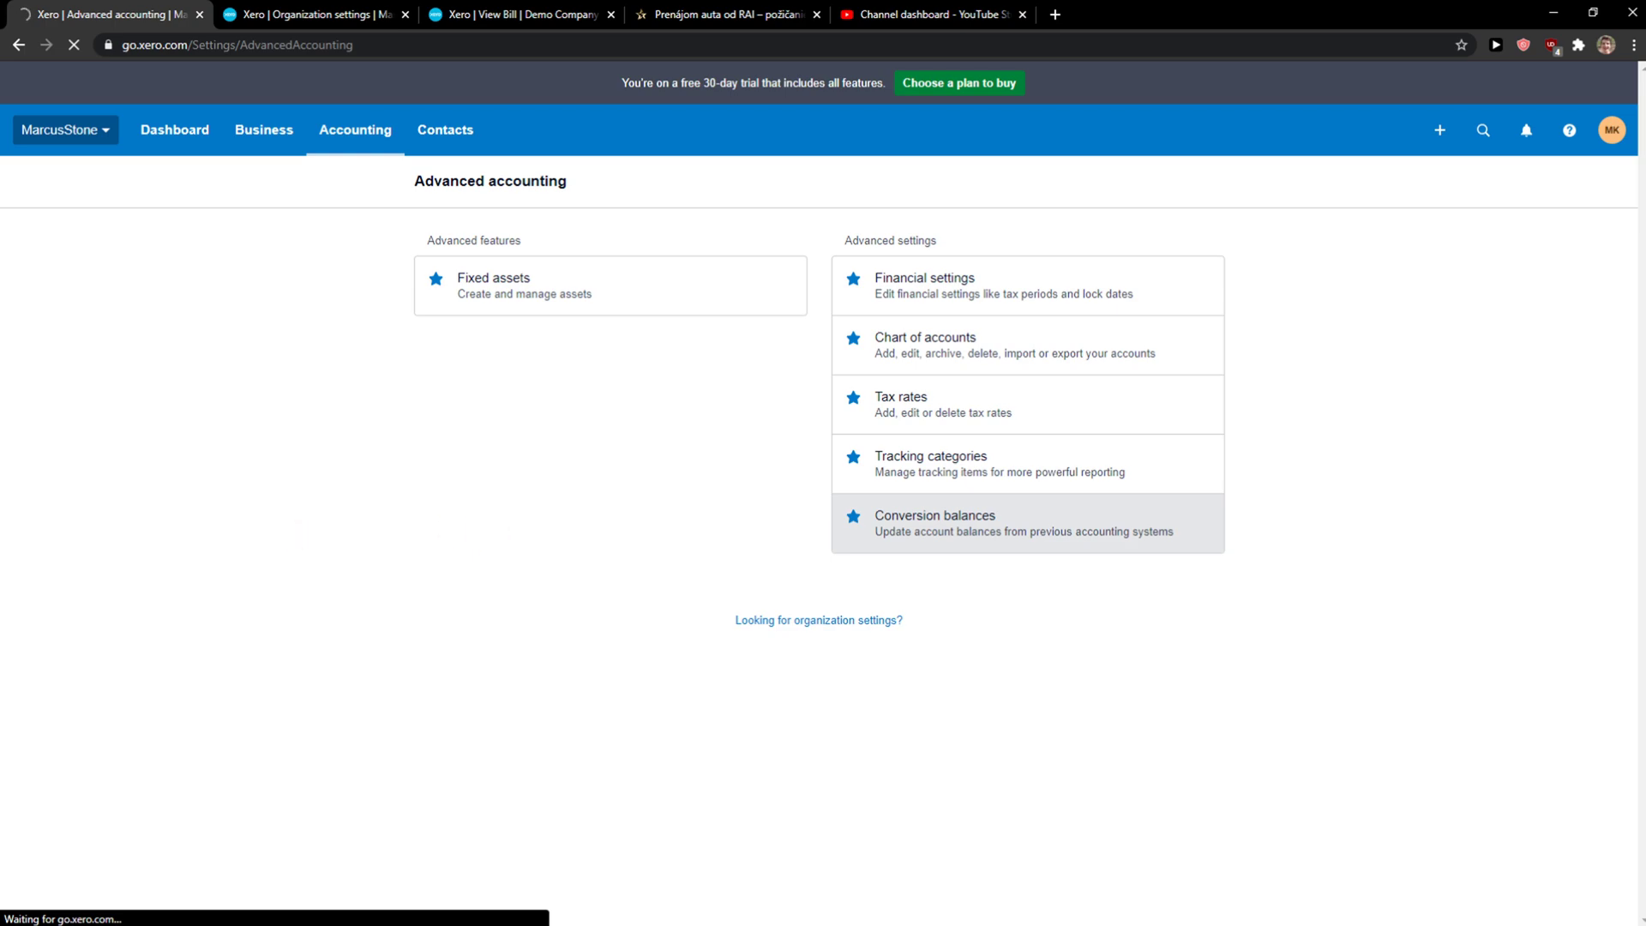
pyautogui.click(933, 523)
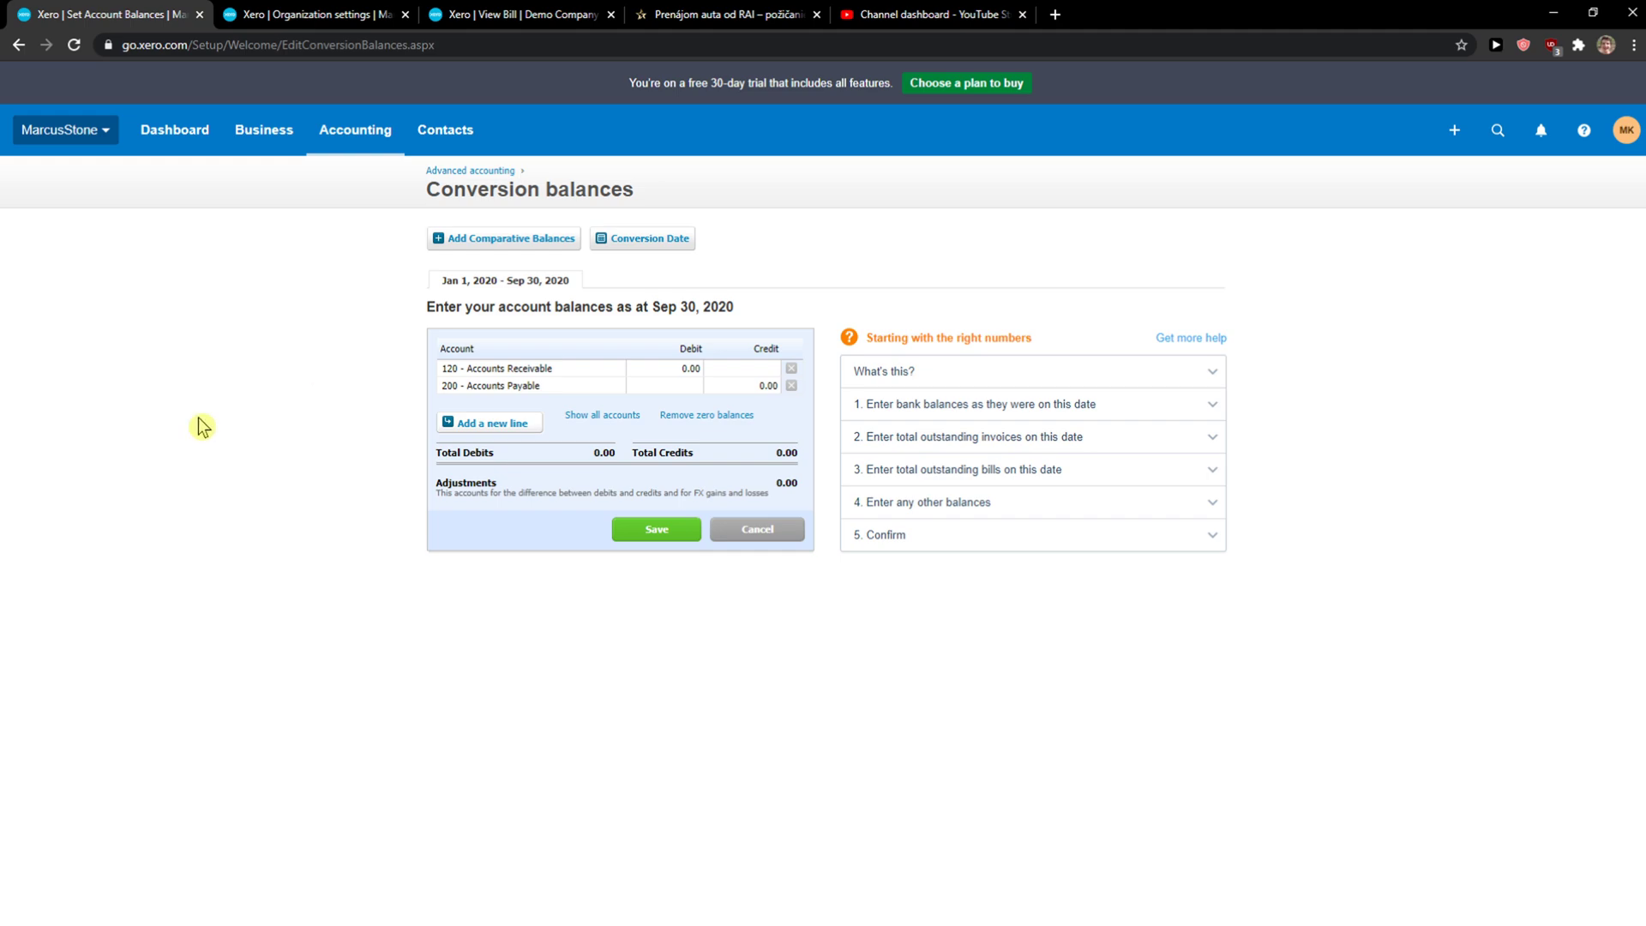
pyautogui.moveTo(413, 457)
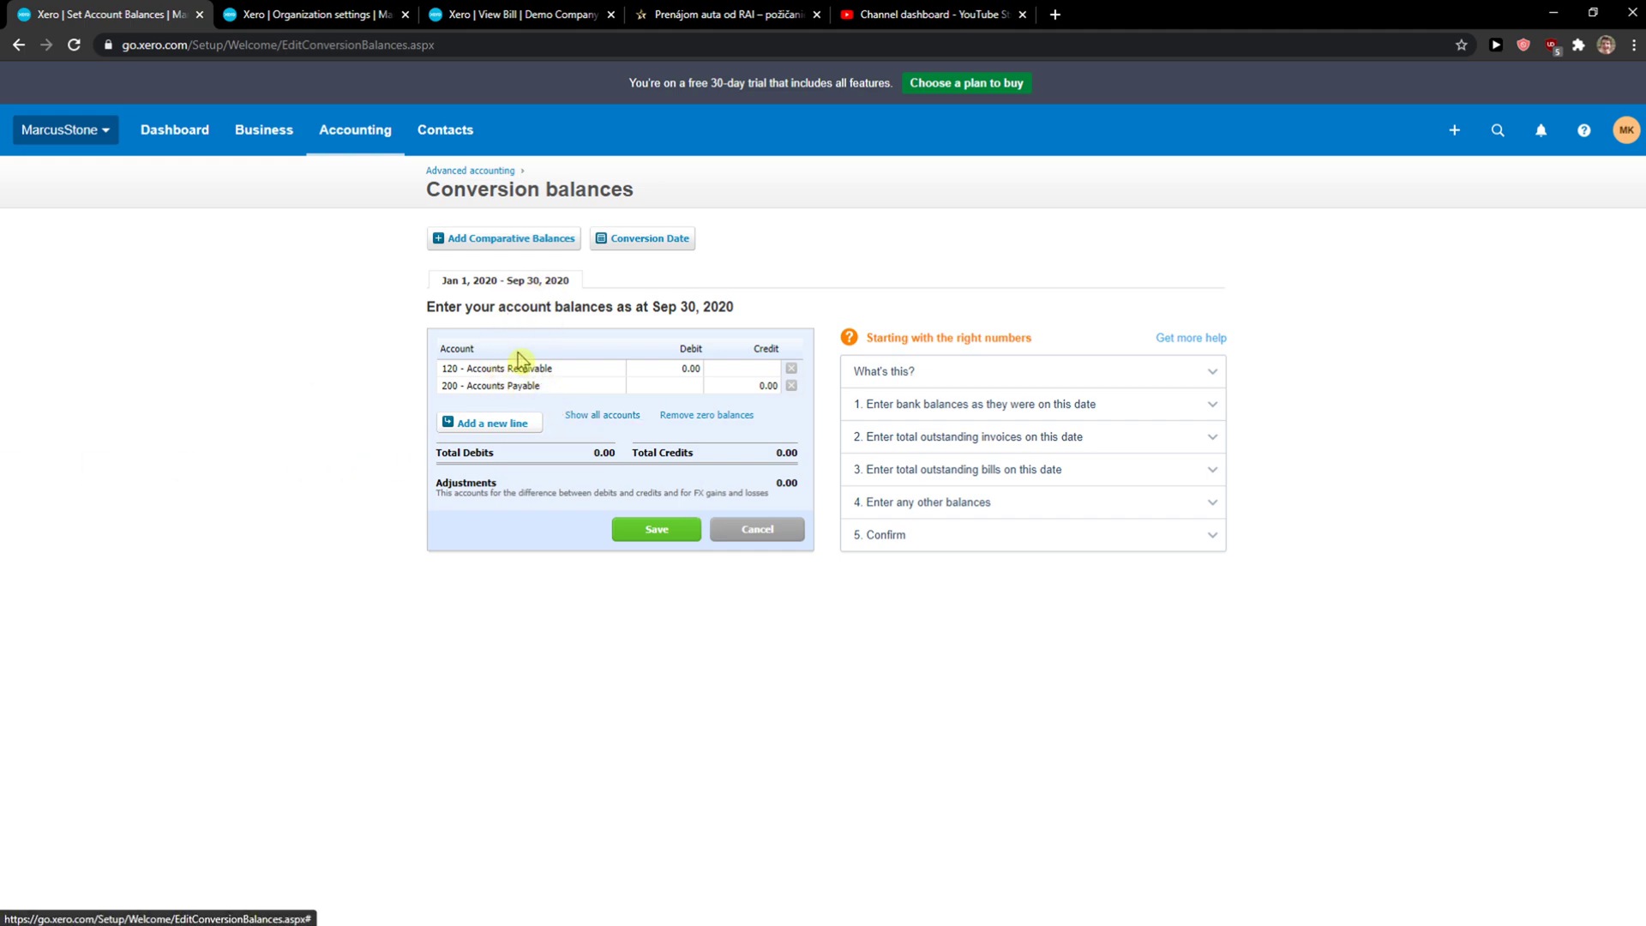
pyautogui.moveTo(485, 446)
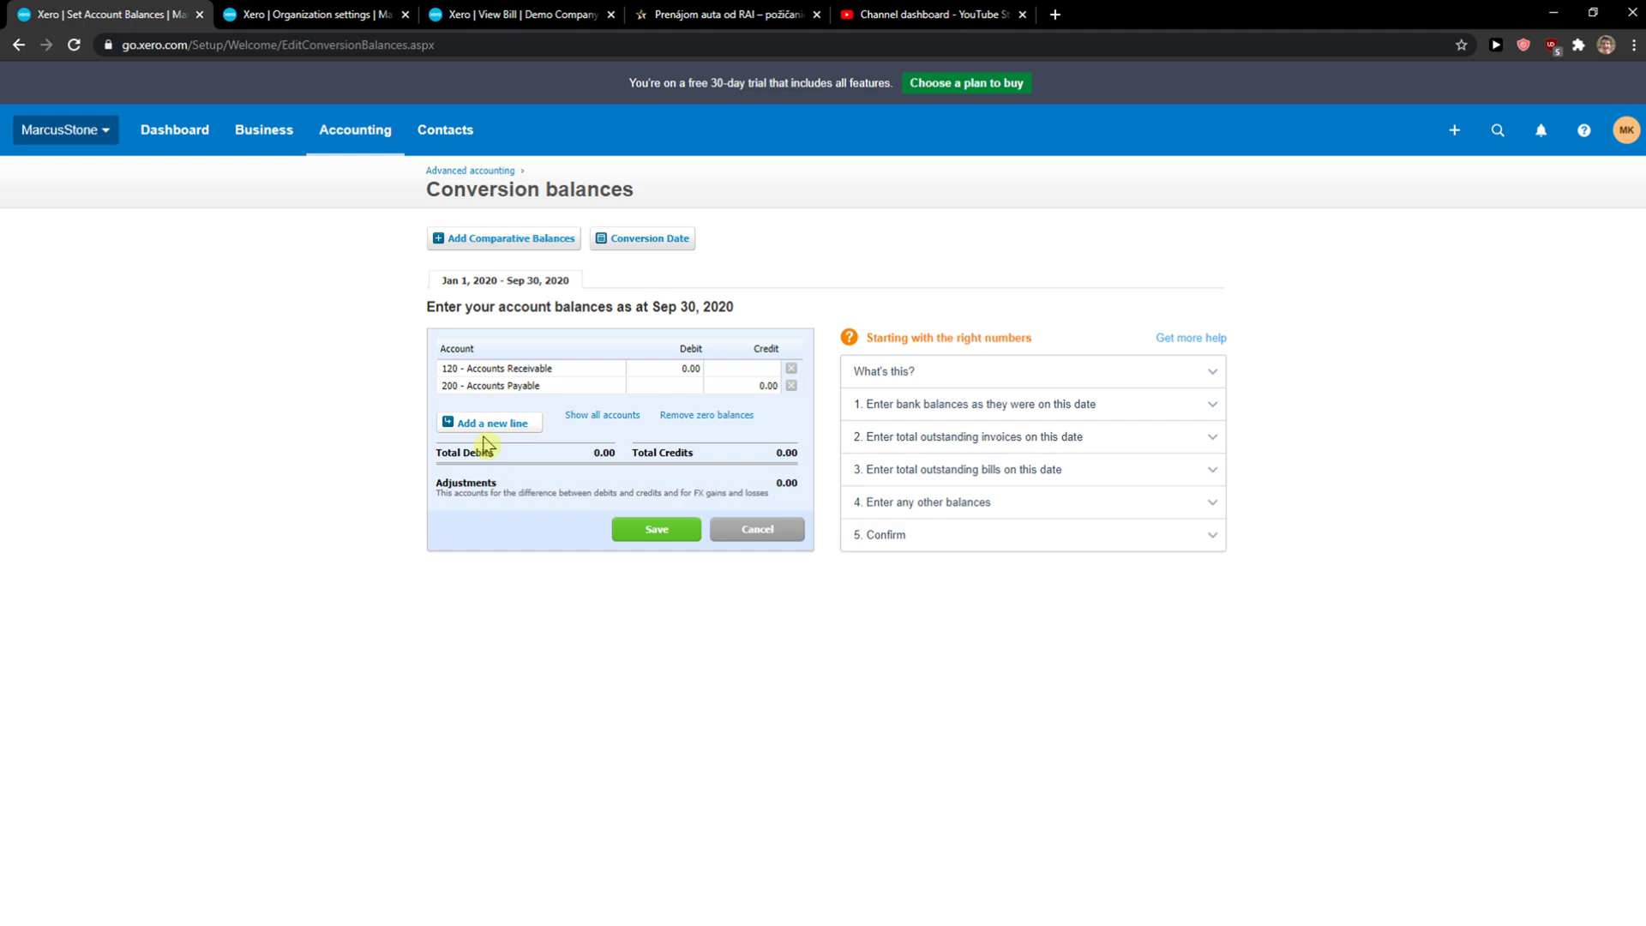
pyautogui.moveTo(722, 410)
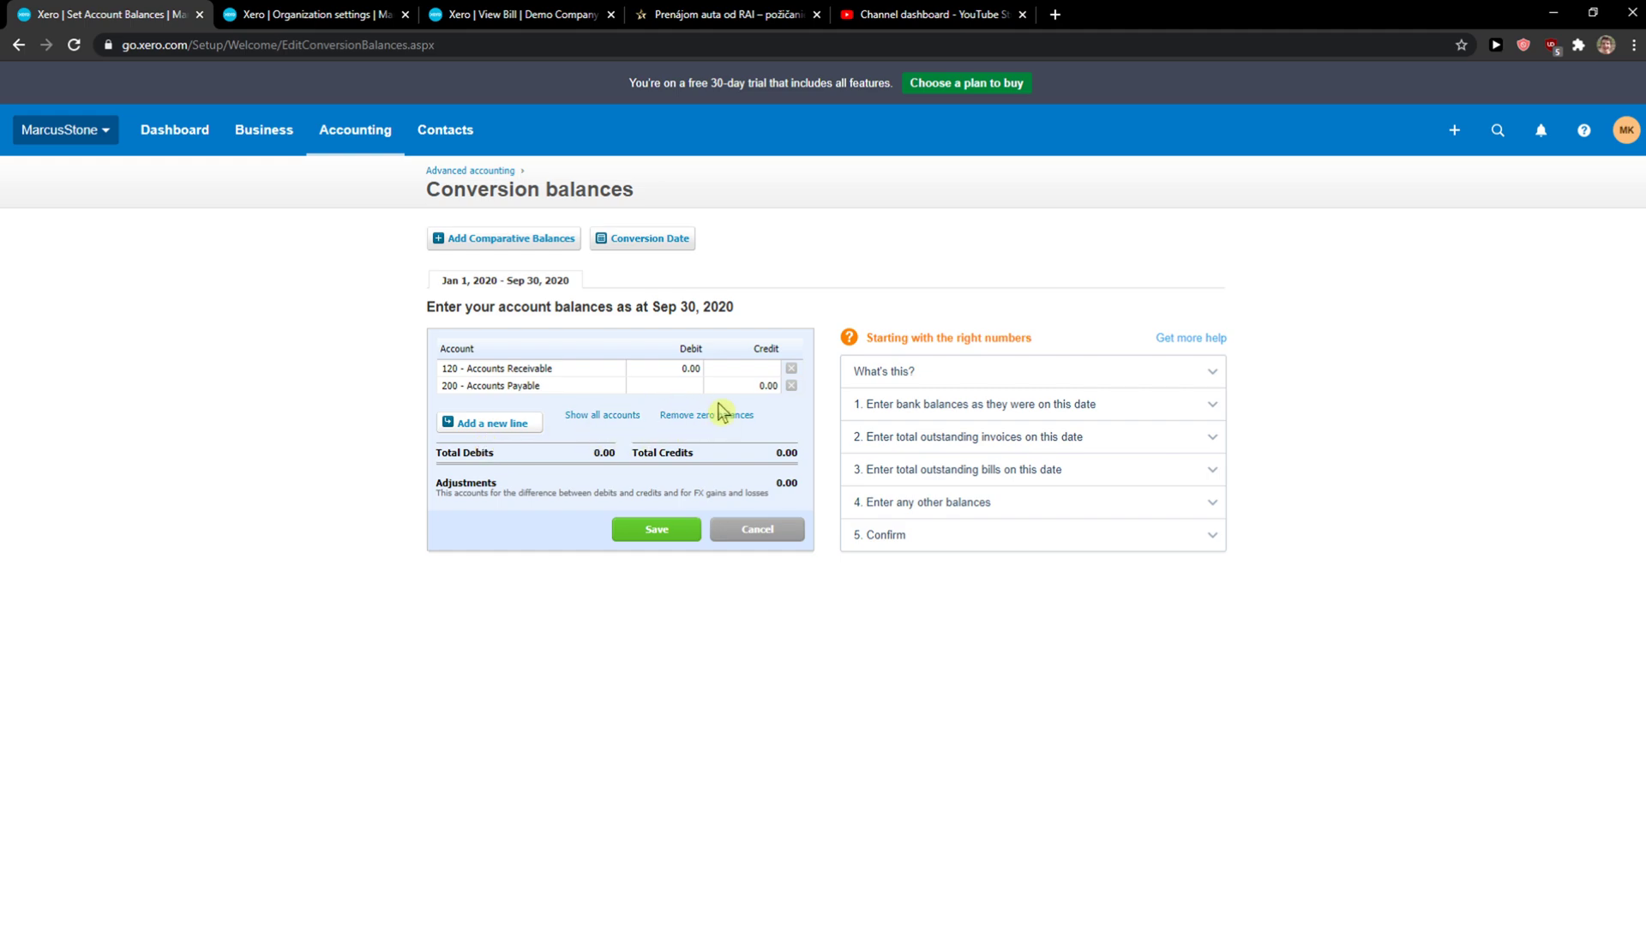
pyautogui.moveTo(648, 400)
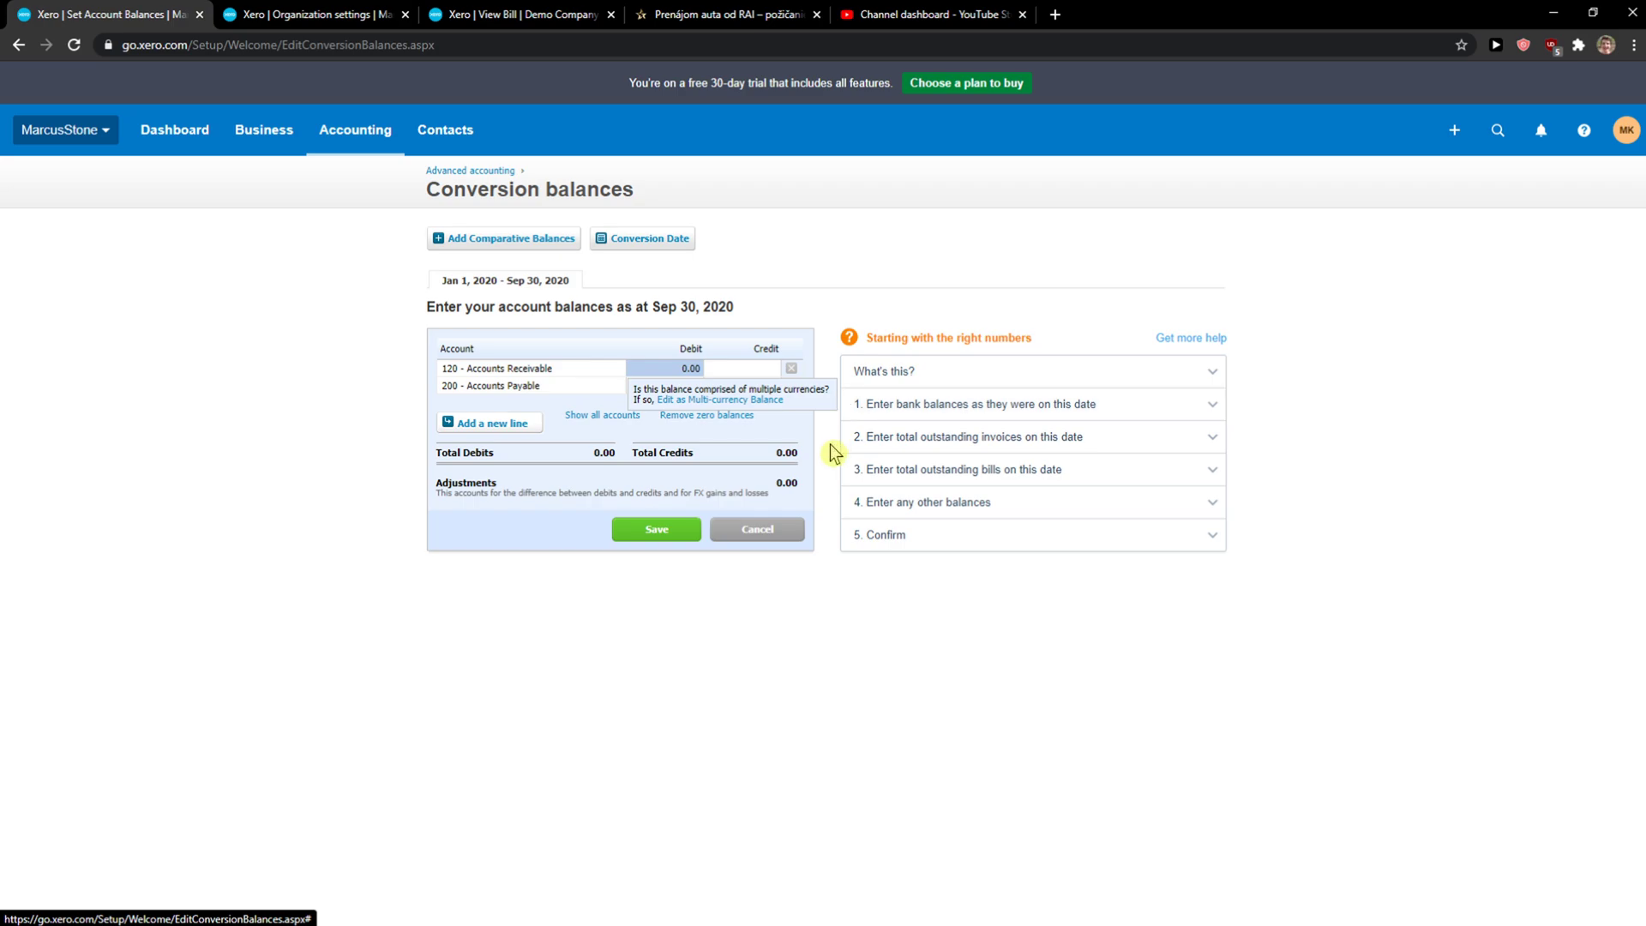
# Step: Add a blank third account line, then start adding a comparative balances period
pyautogui.click(489, 423)
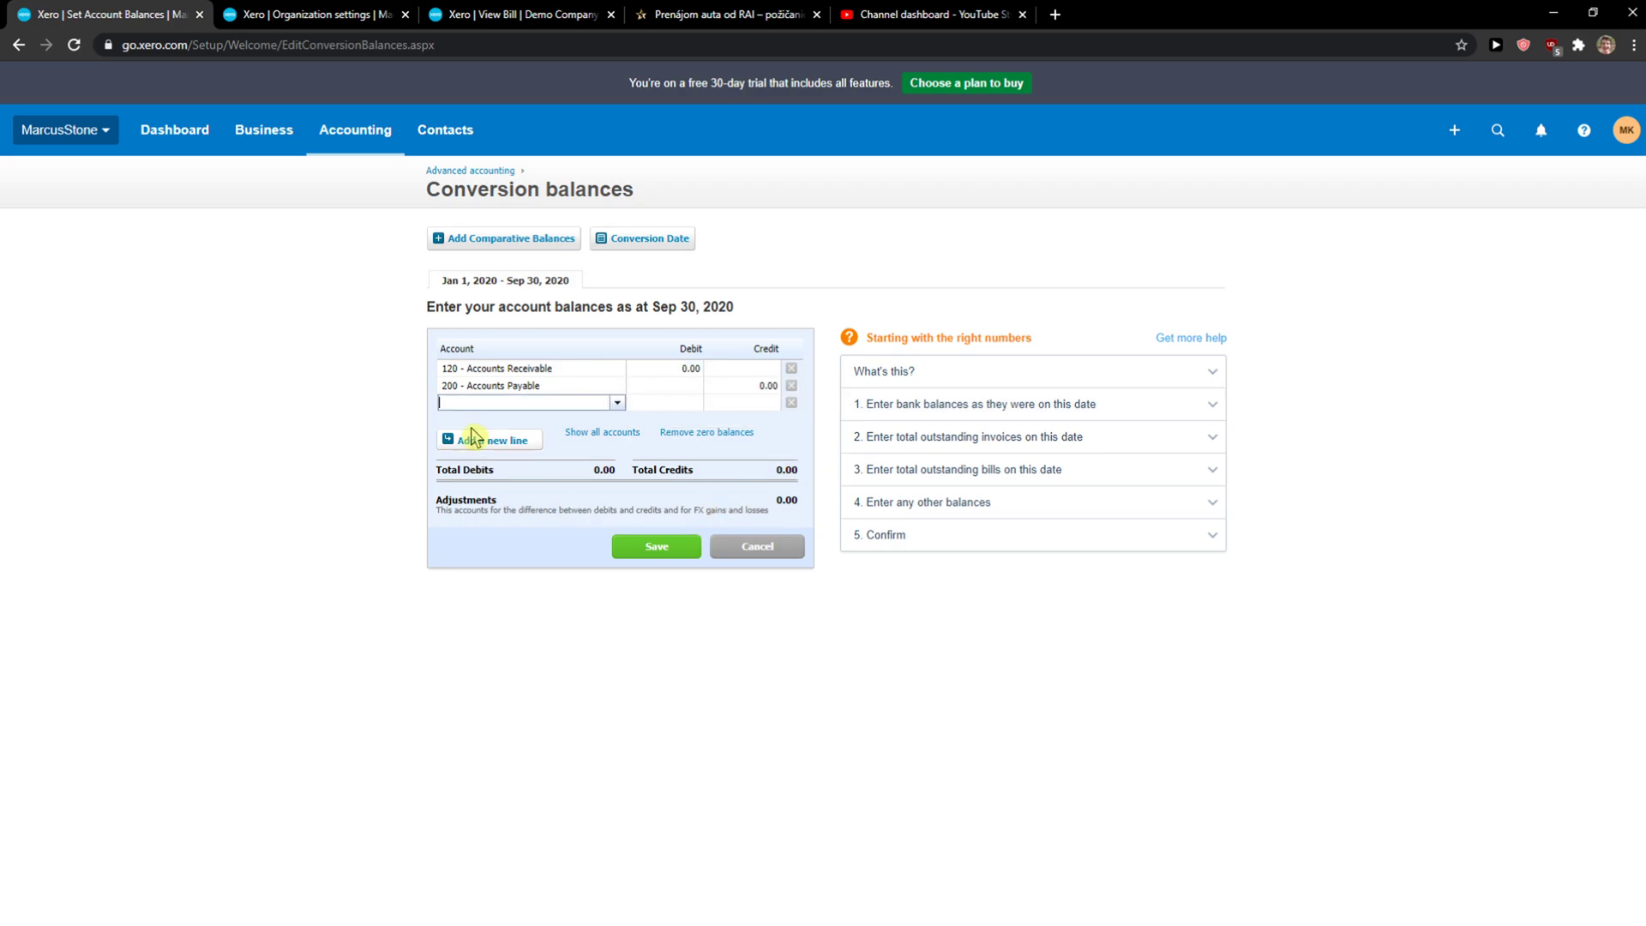
pyautogui.moveTo(737, 401)
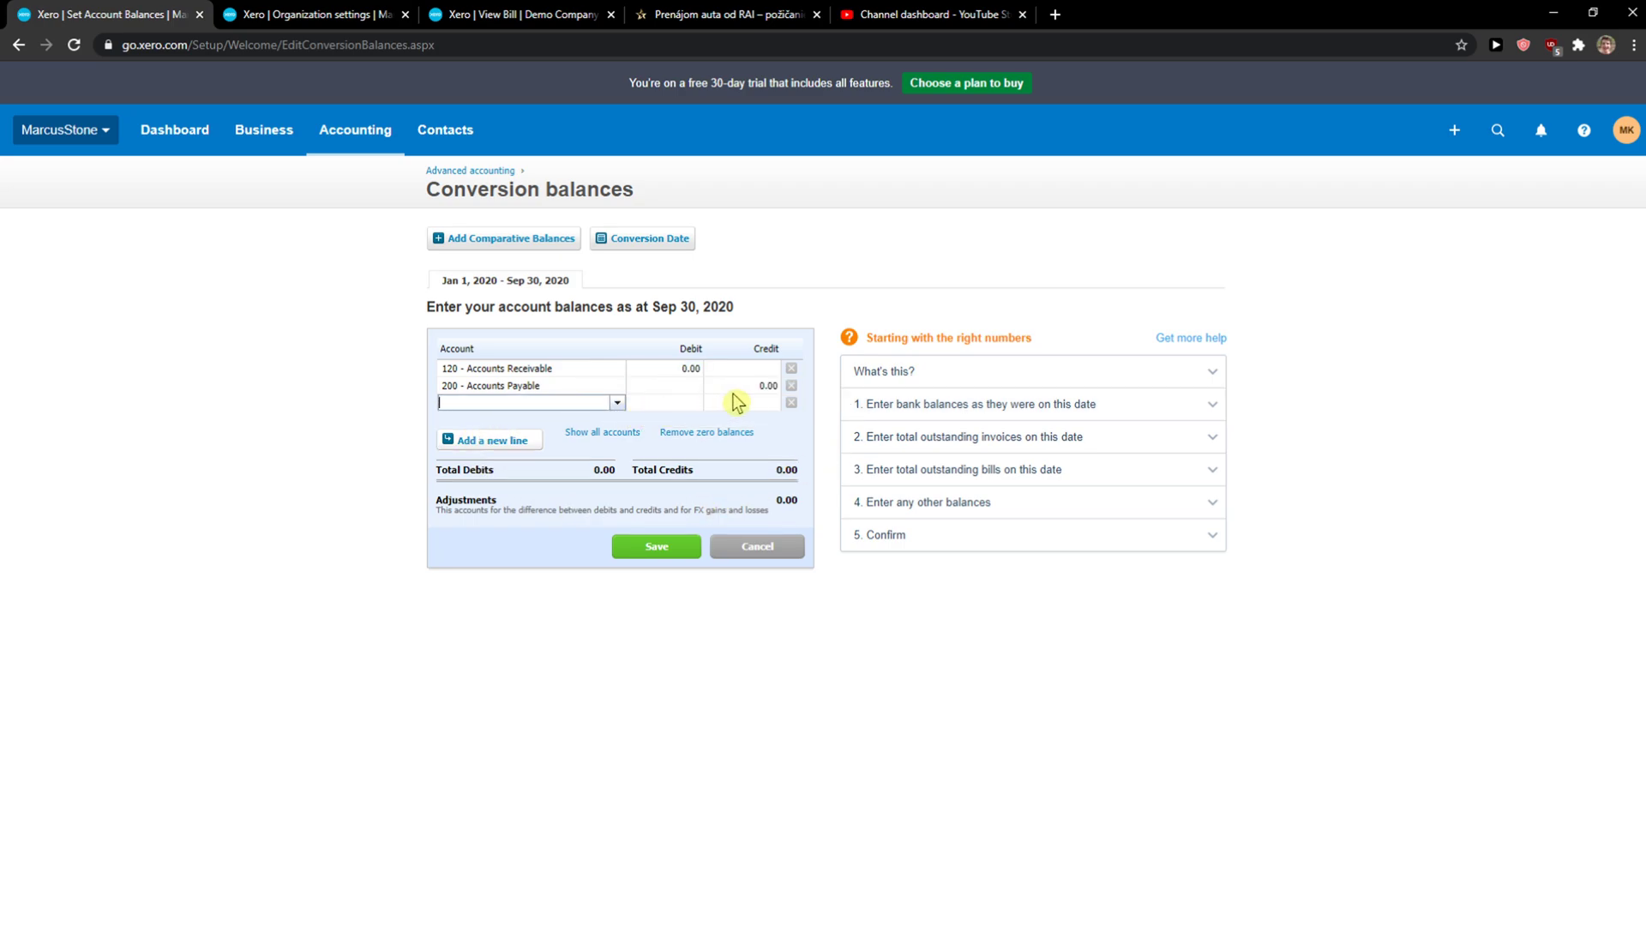
pyautogui.click(503, 238)
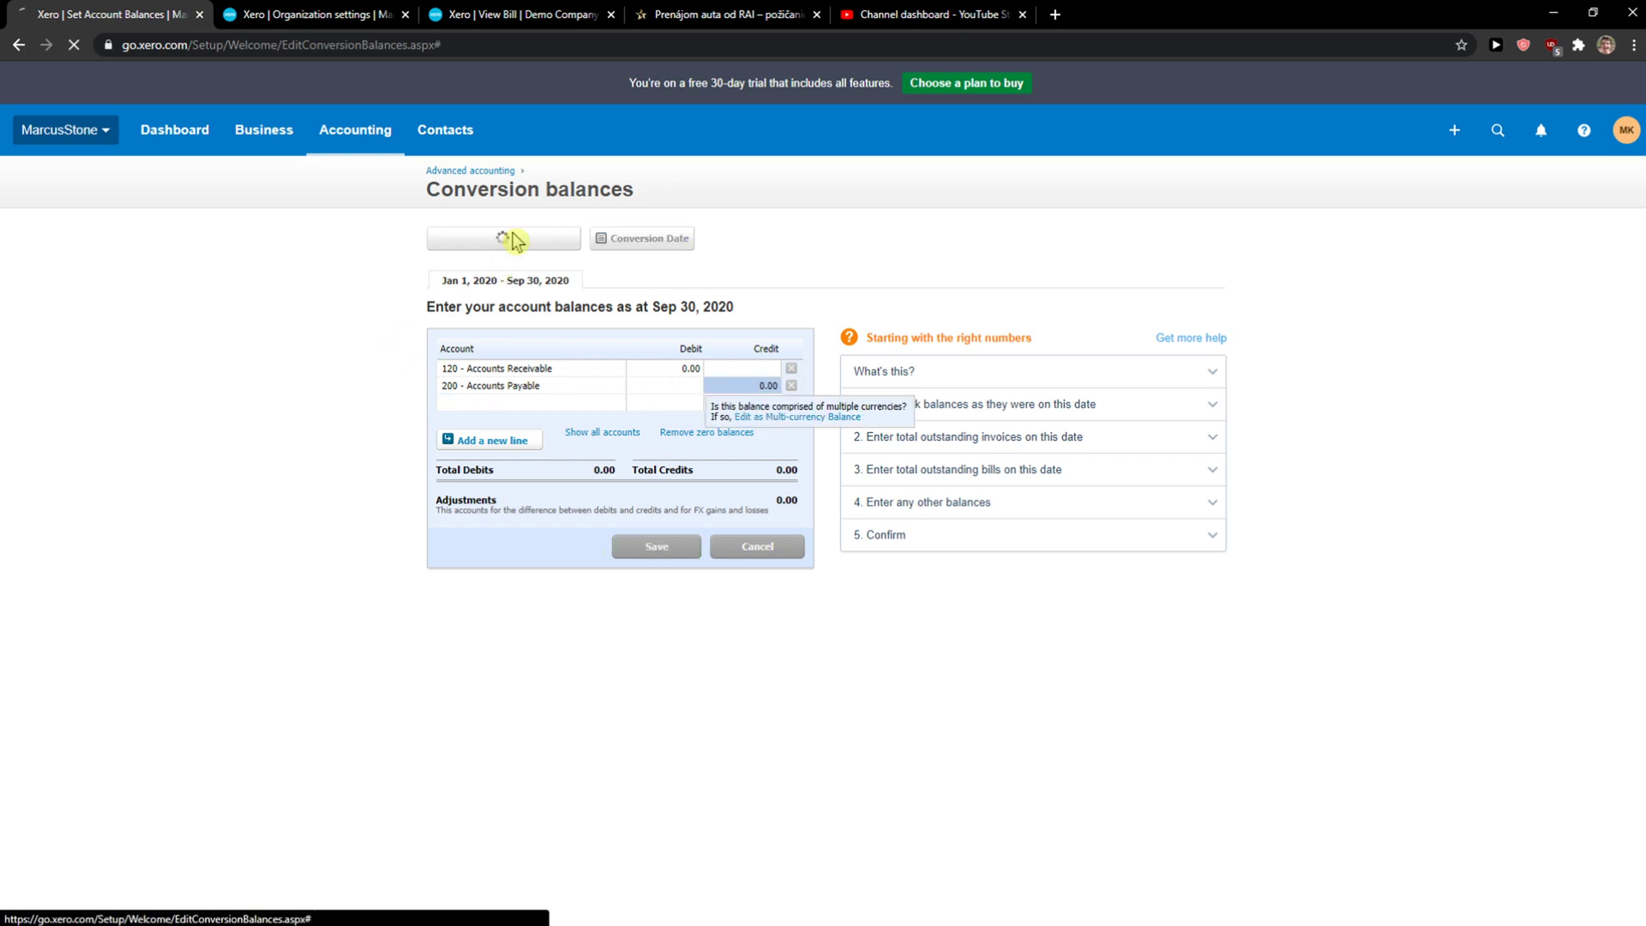
# Step: Add the Jan 1 – Dec 31, 2019 comparative period and switch back to the Jan 1 – Sep 30, 2020 tab
pyautogui.click(503, 237)
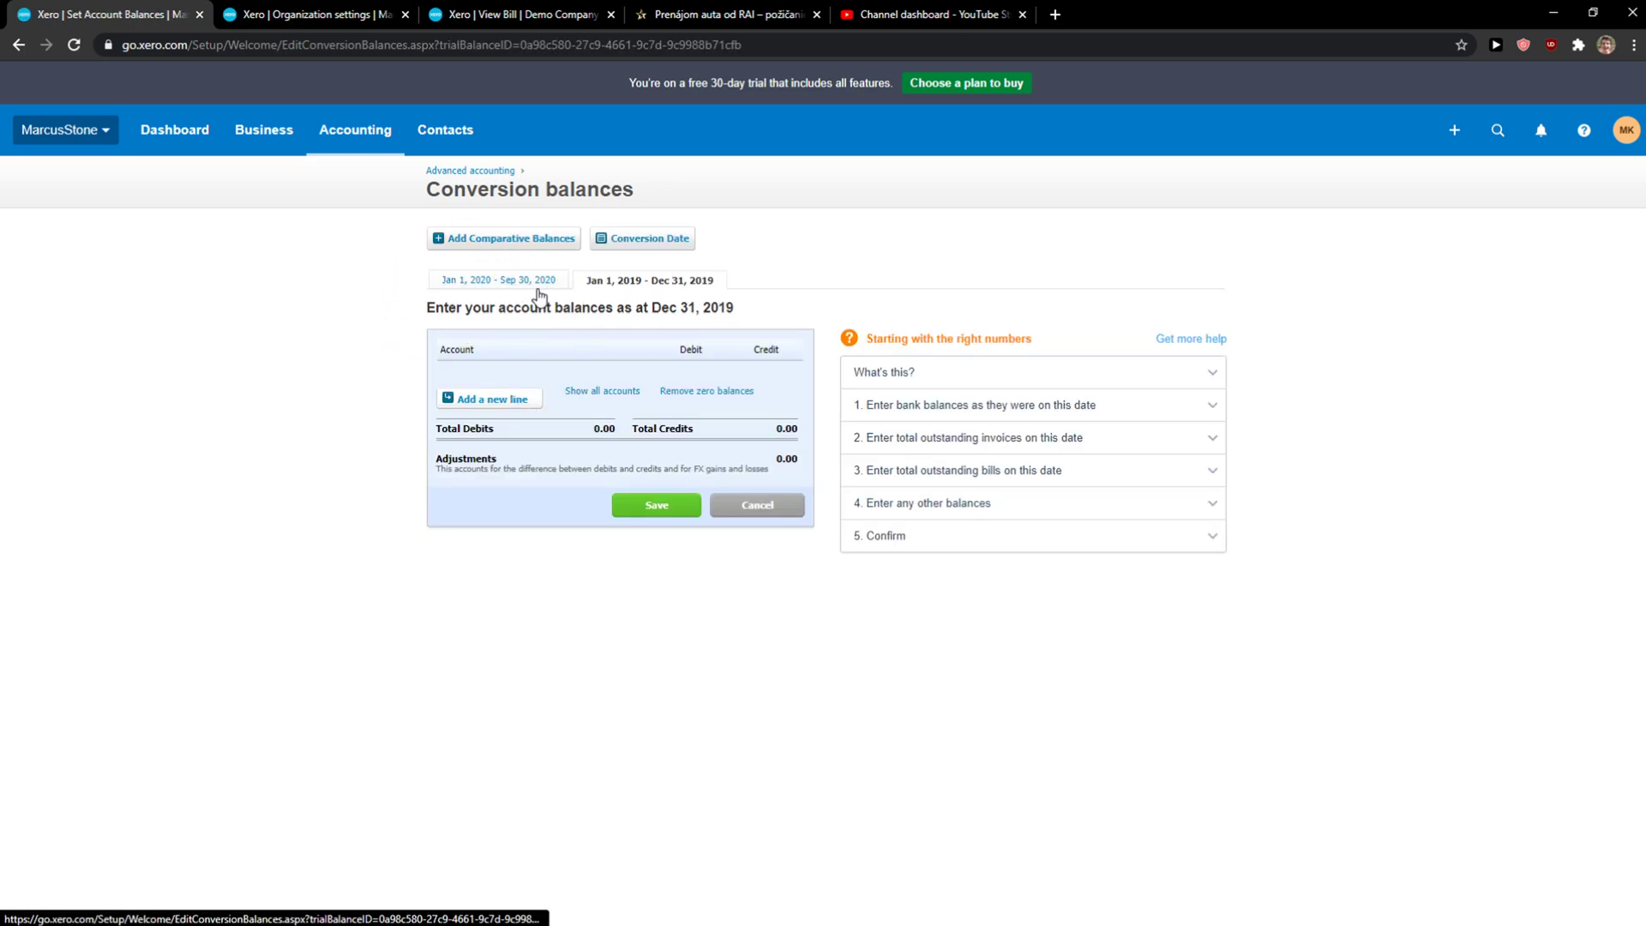
pyautogui.click(497, 280)
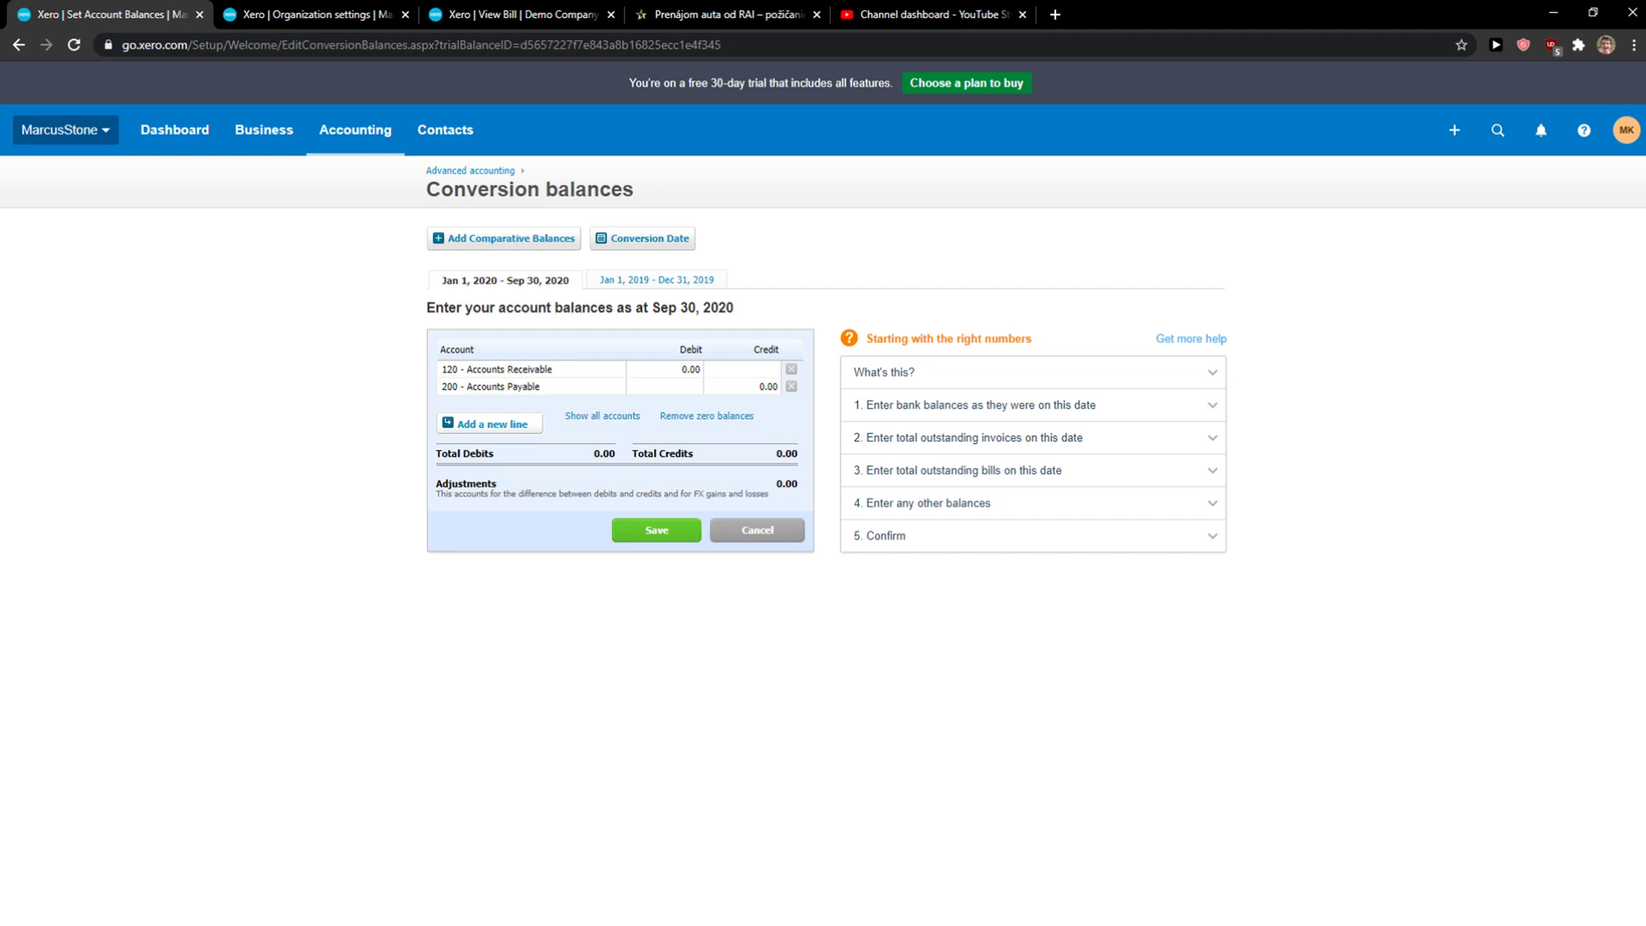
pyautogui.moveTo(986, 344)
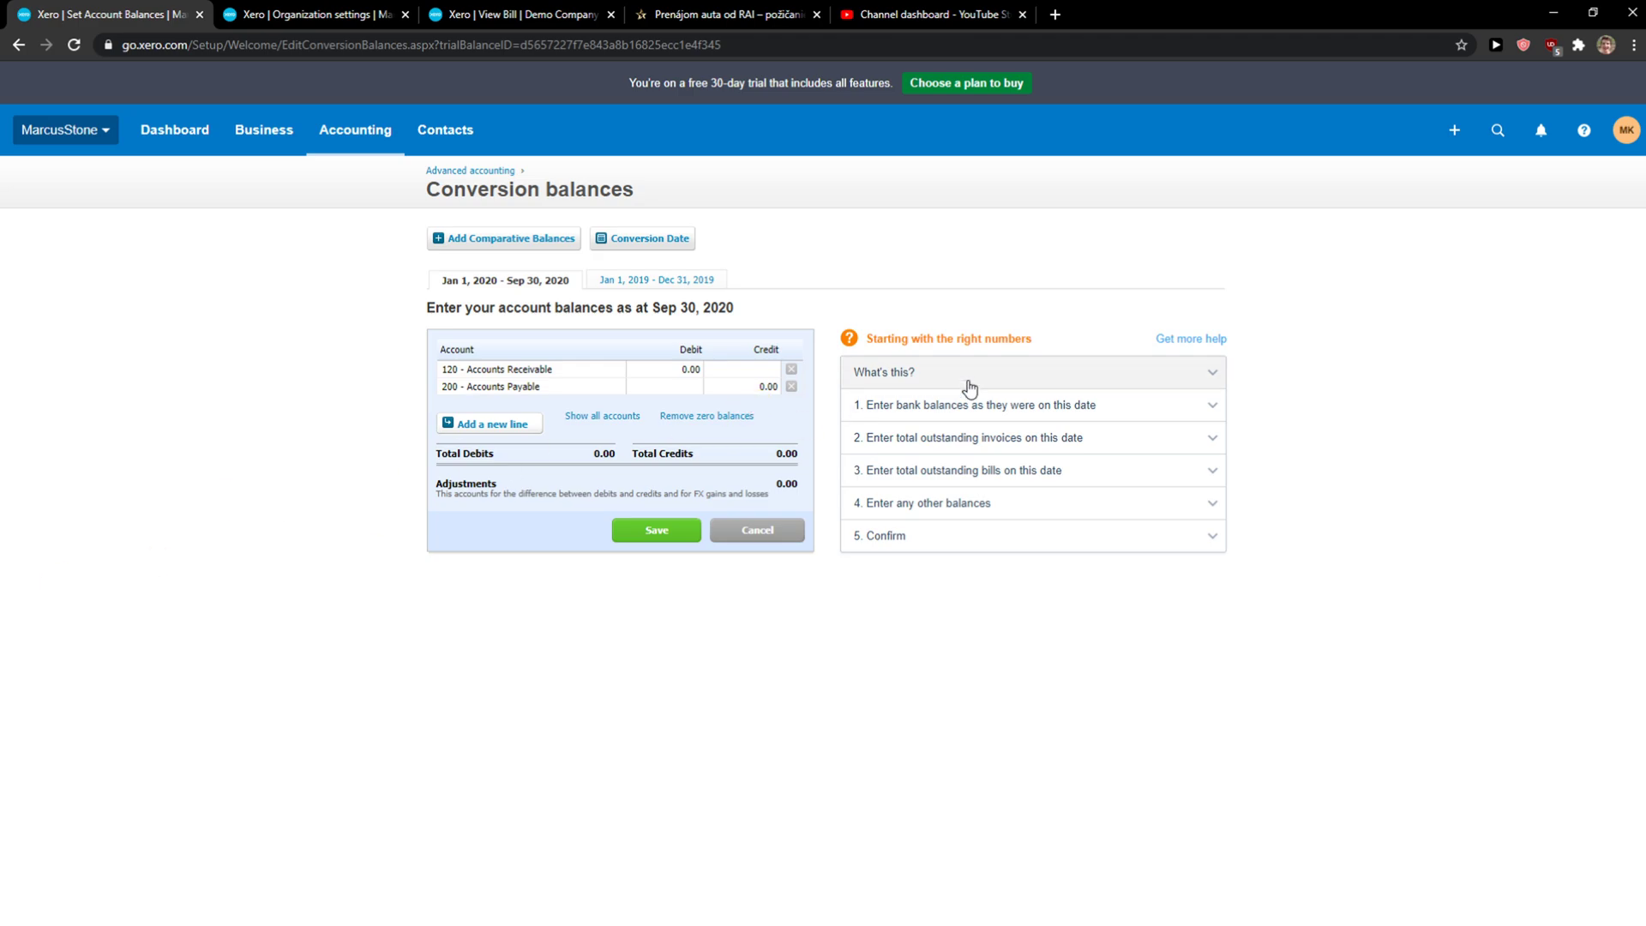
pyautogui.moveTo(653, 405)
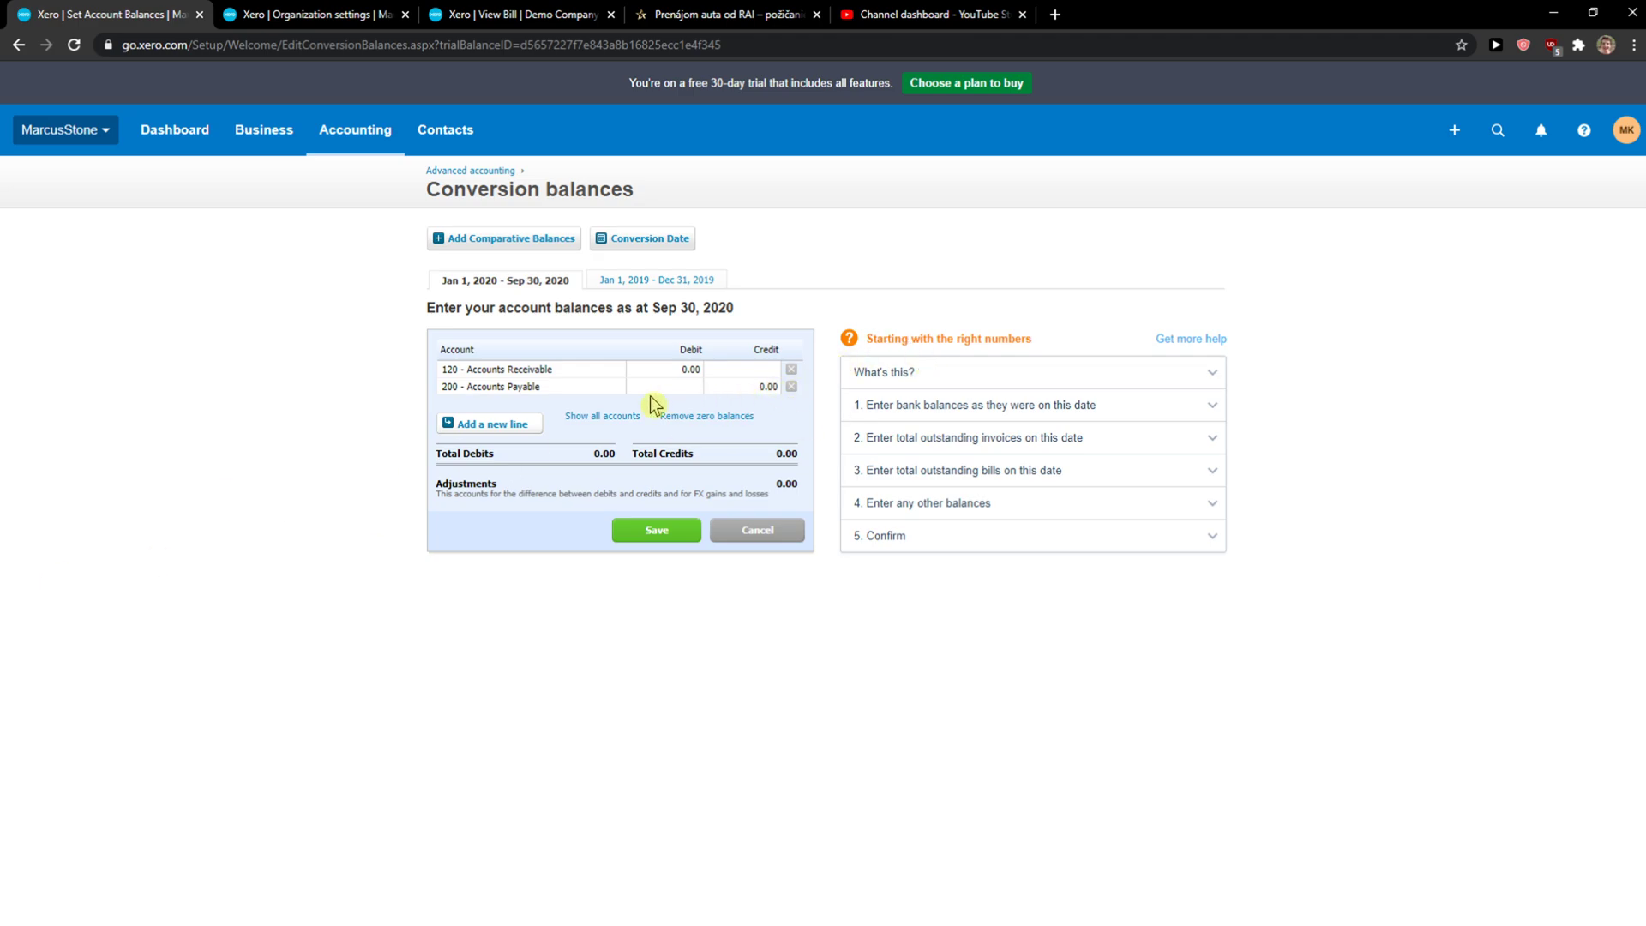
pyautogui.moveTo(567, 430)
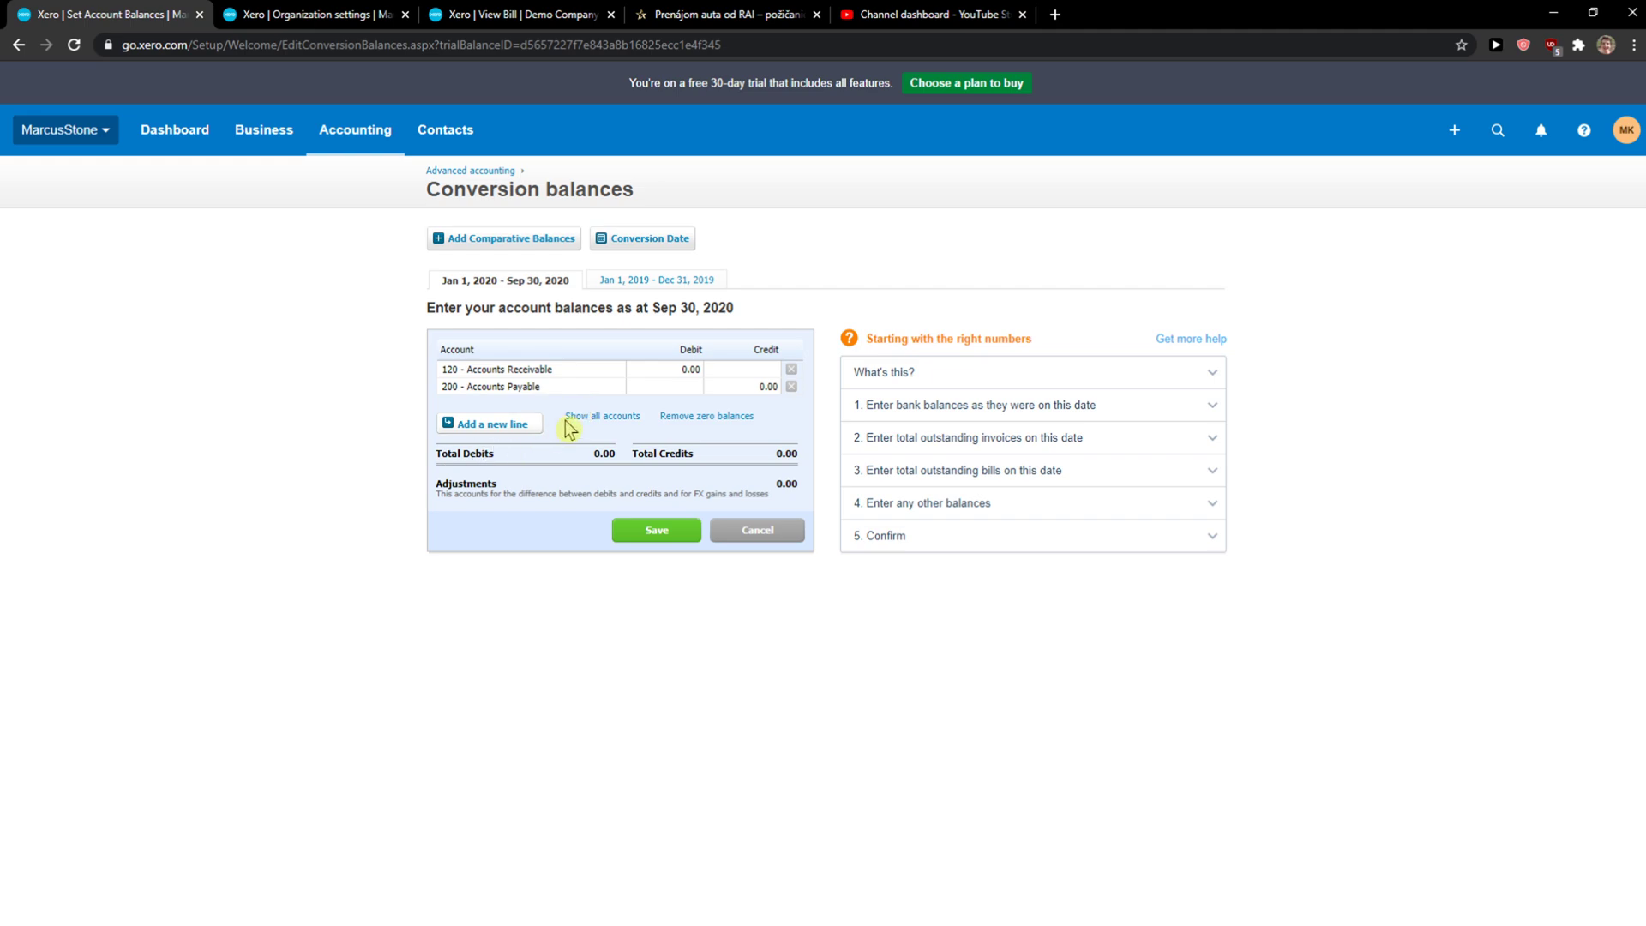